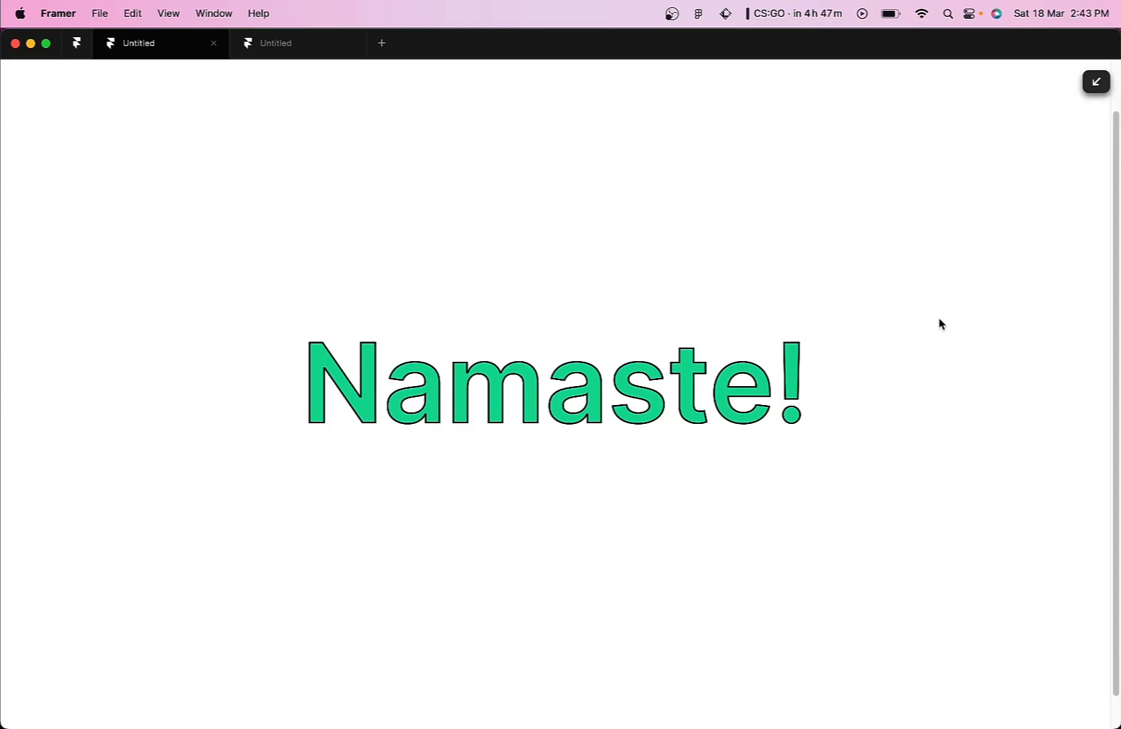
mouse_move(547, 210)
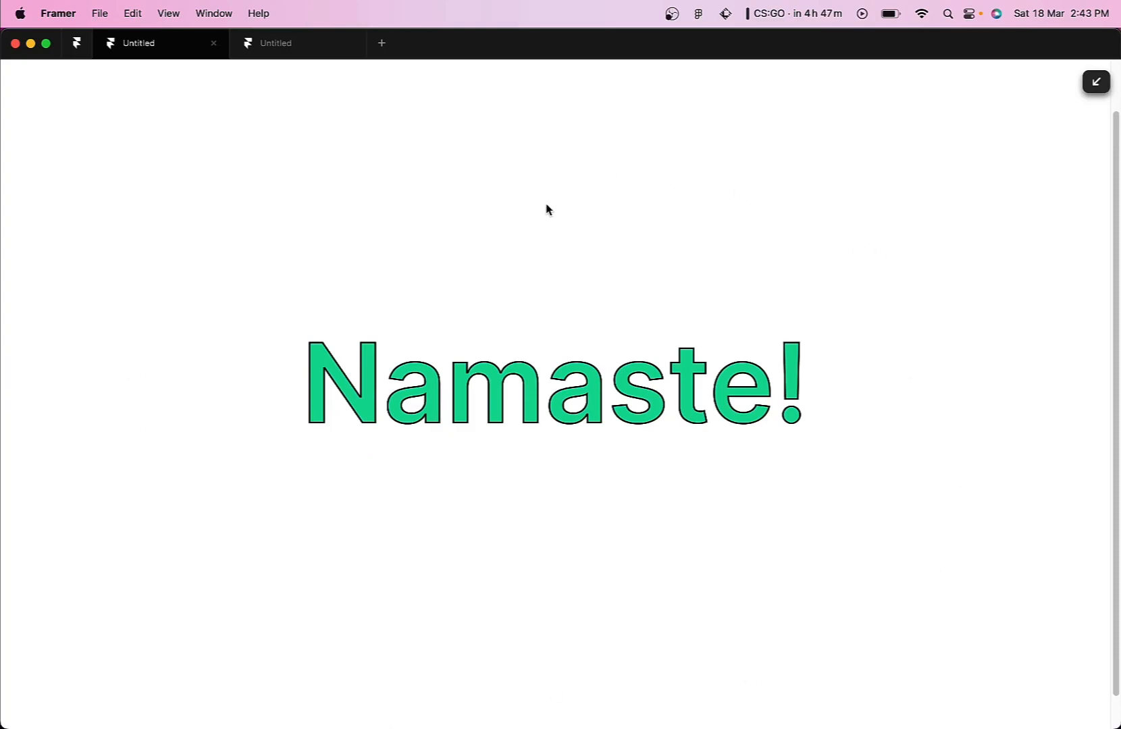
mouse_move(430, 236)
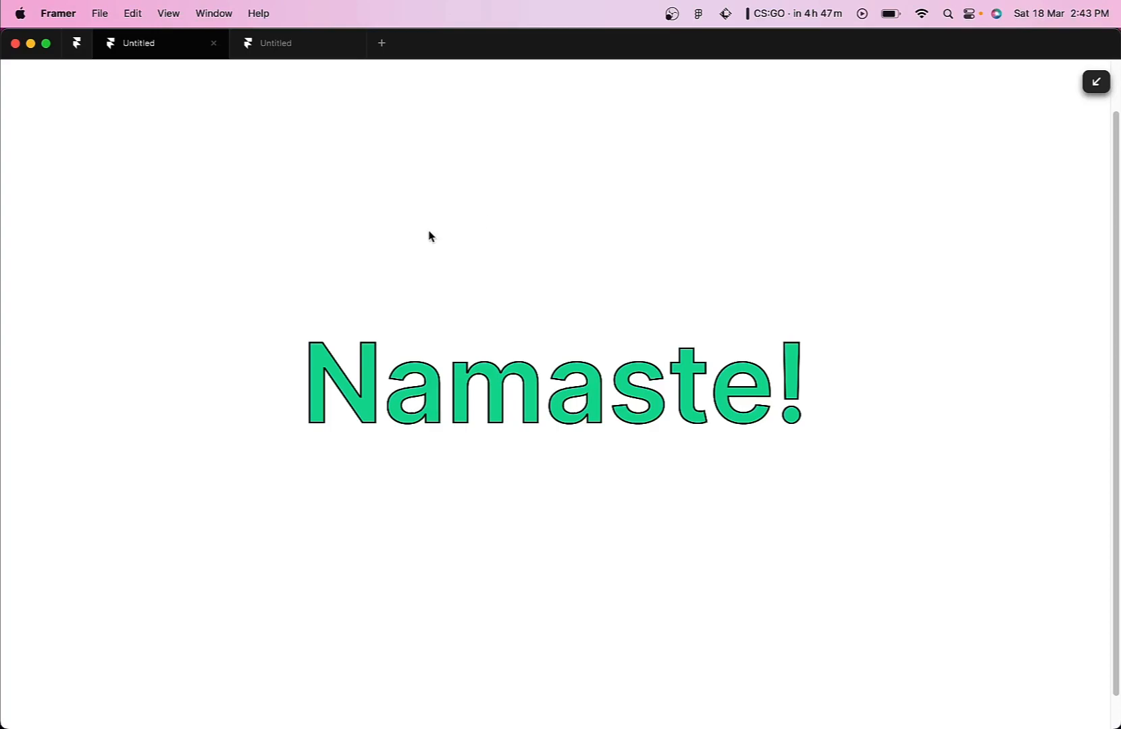
mouse_move(776, 282)
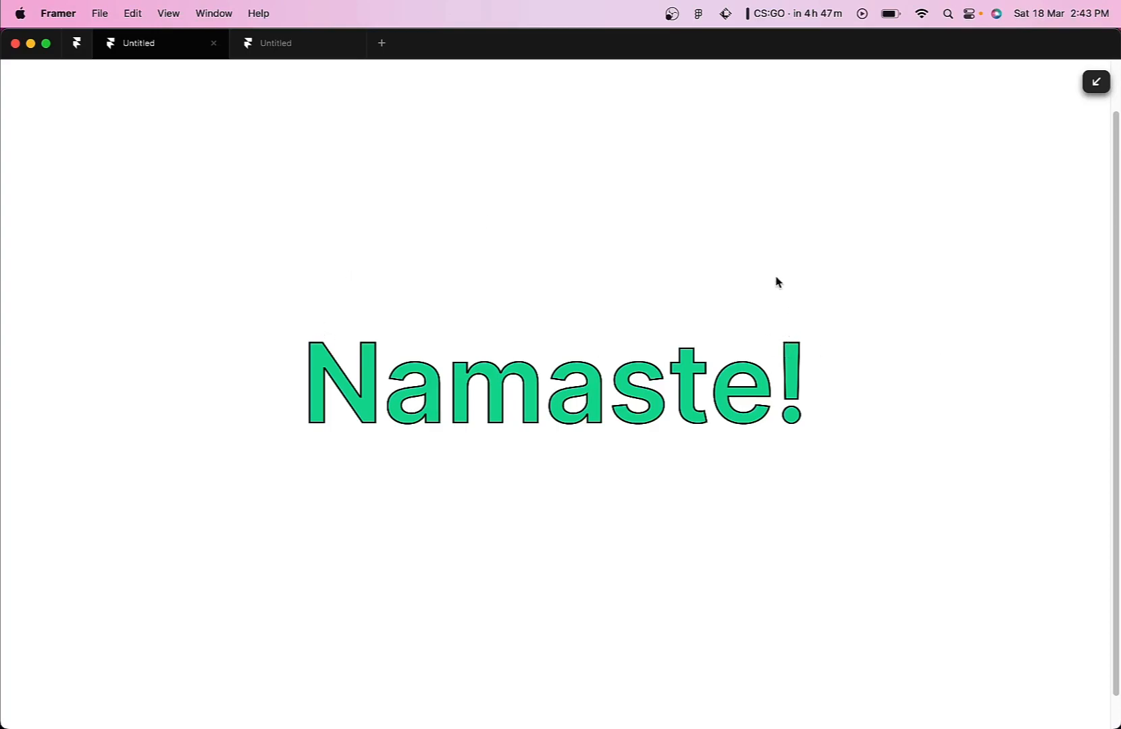
mouse_move(1035, 337)
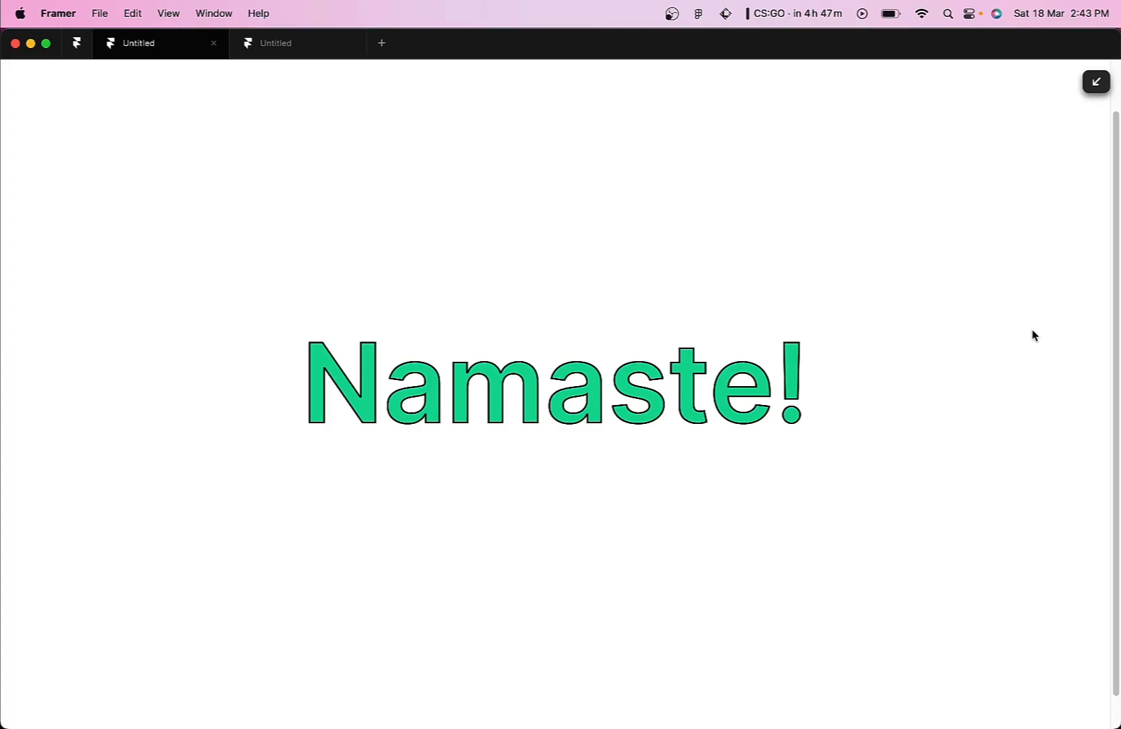
Step: Add a text layer reading 'Hello!' at size 144 with Semibold weight
left_click(296, 43)
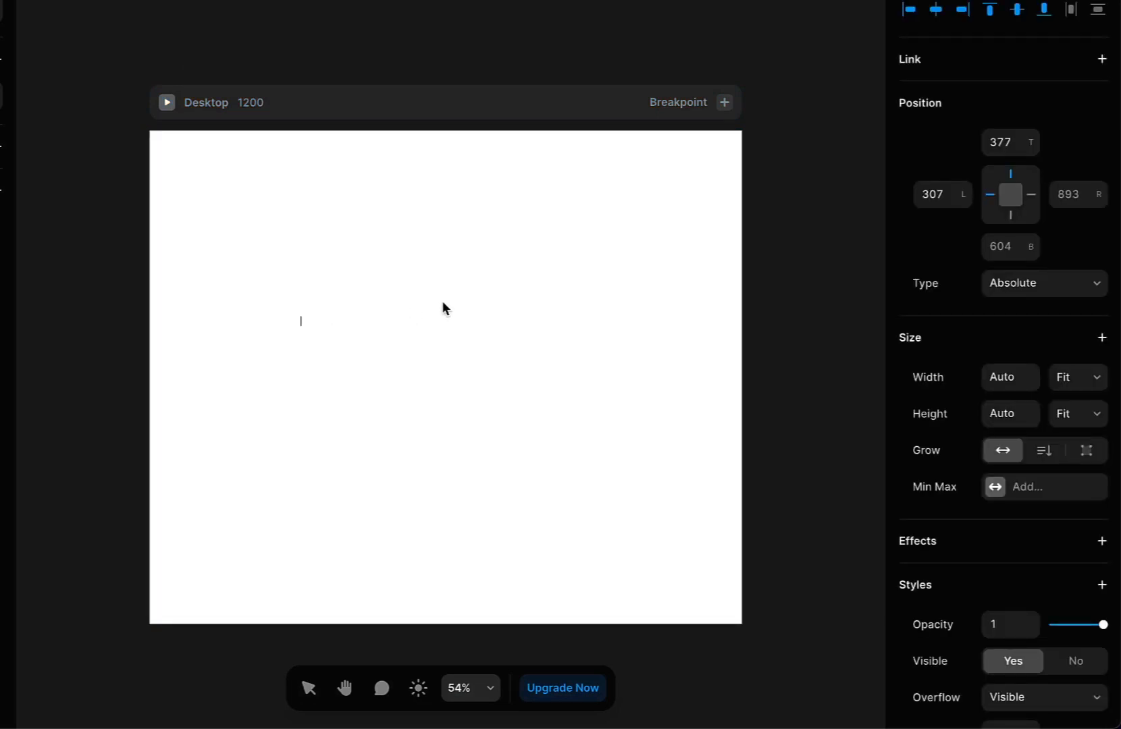
type("Hello!")
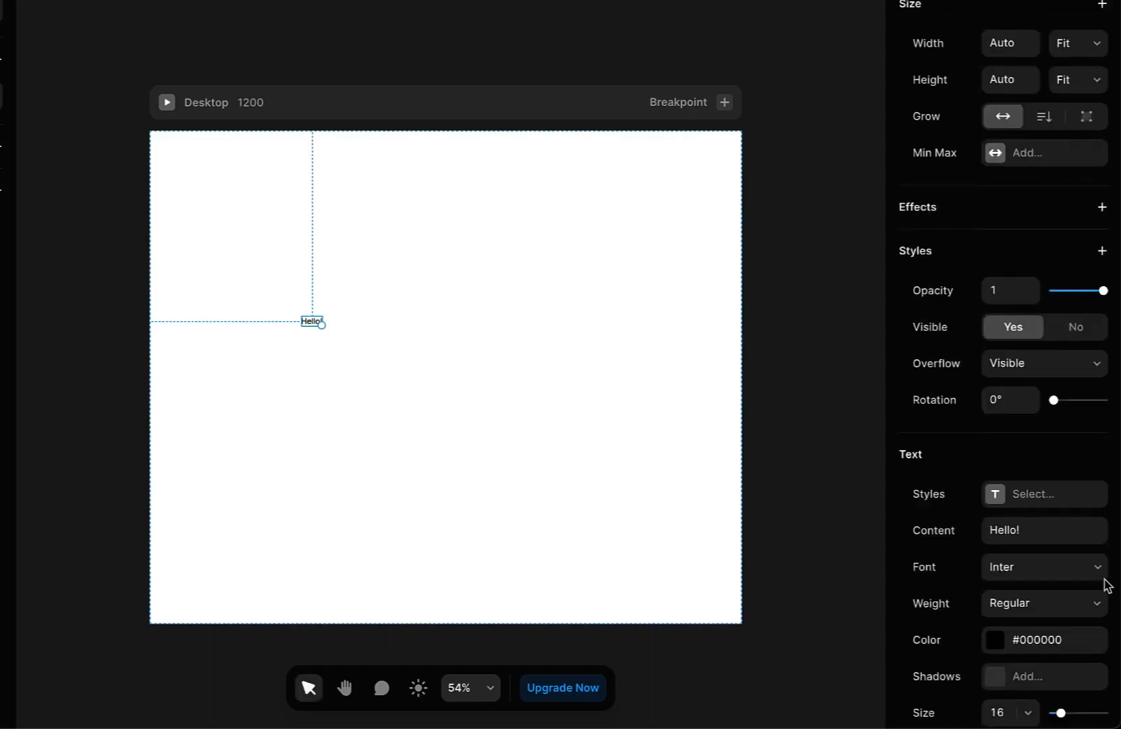
scroll("down", 3)
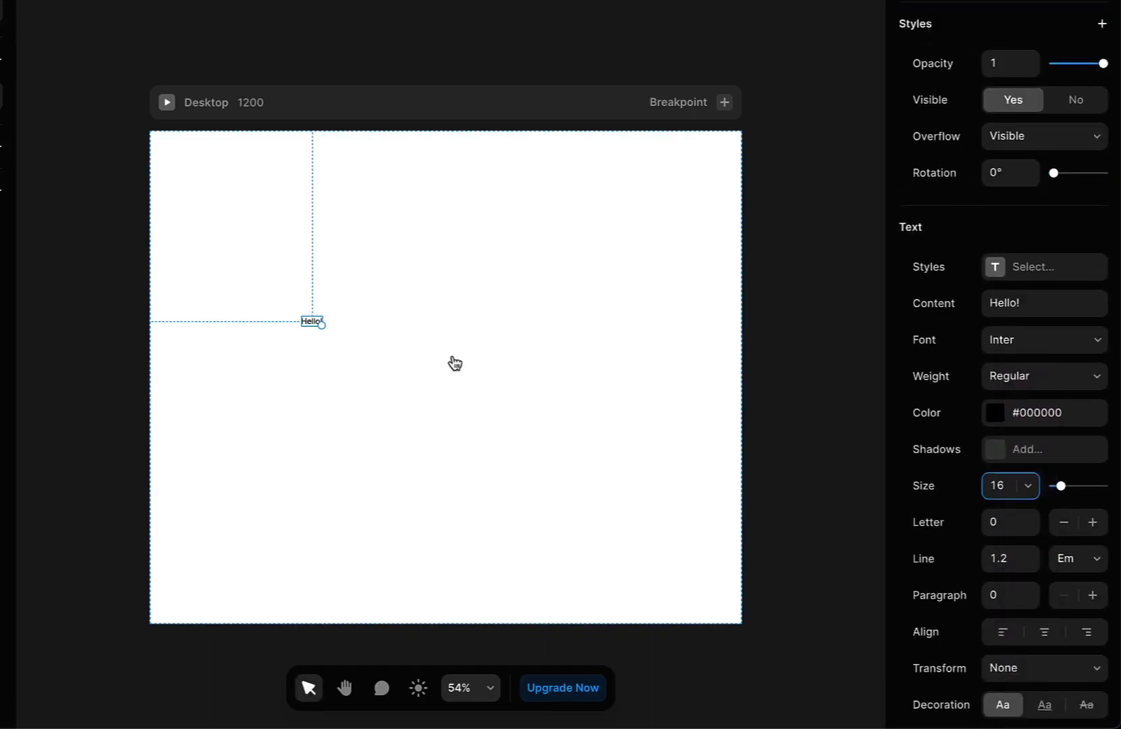
left_click(1042, 375)
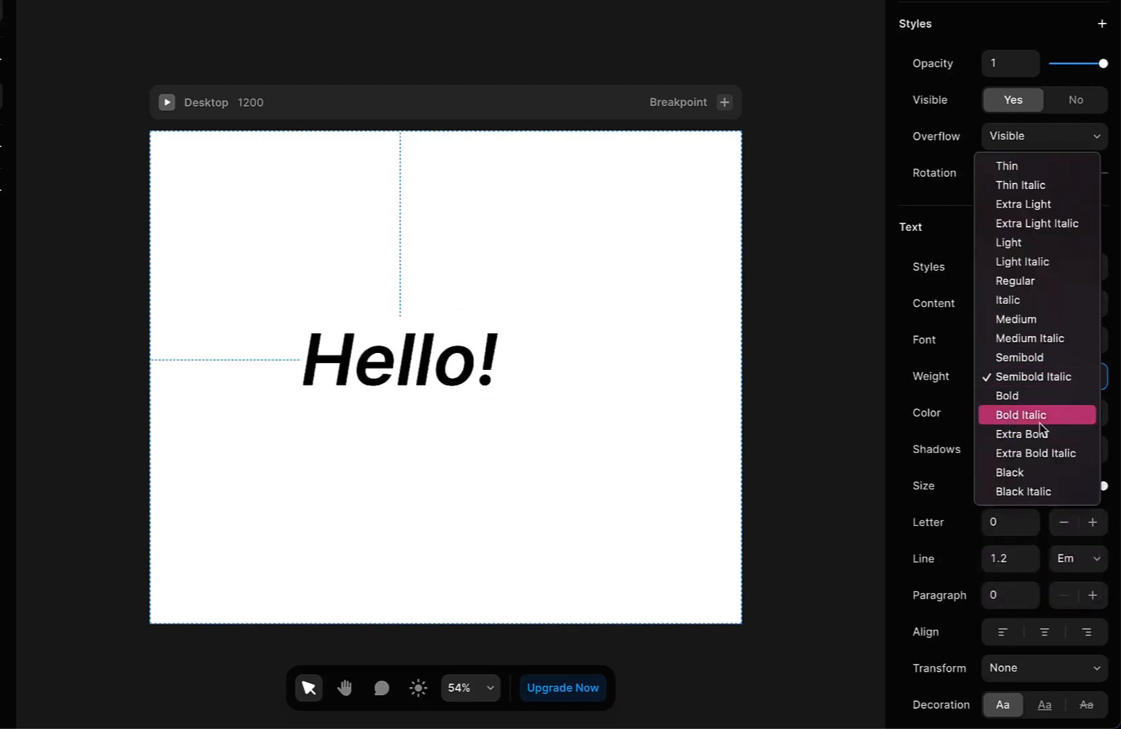
left_click(1006, 396)
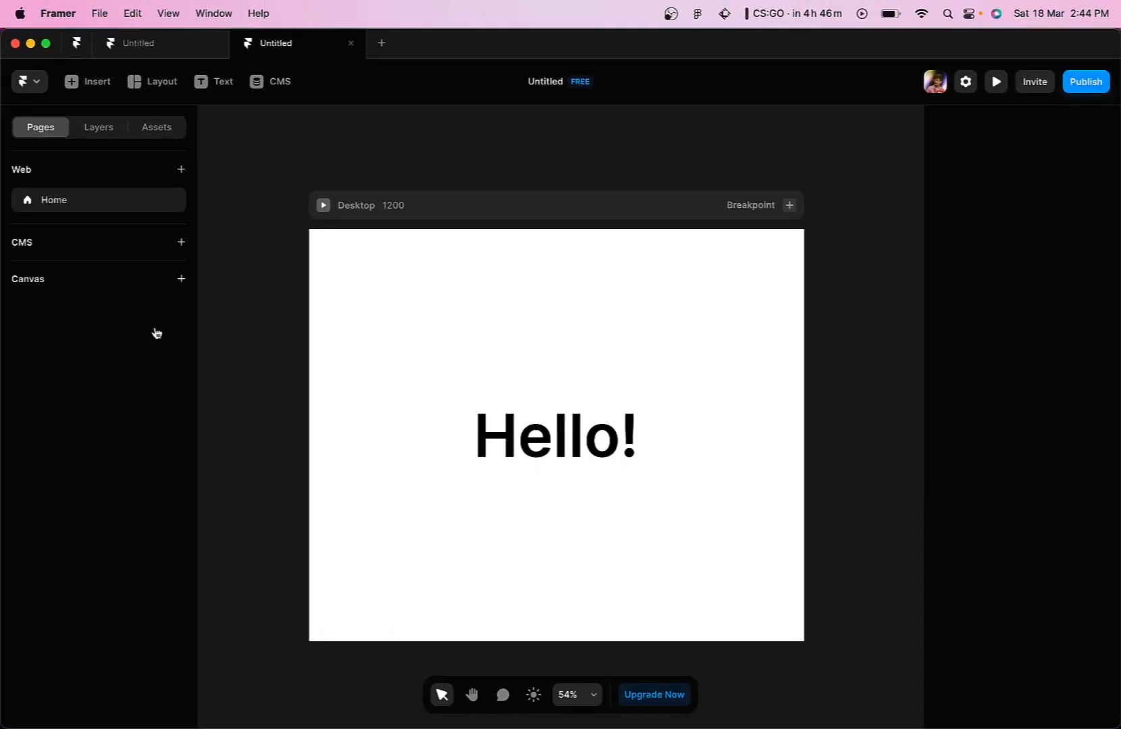
Step: Create the Strokes.tsx override file with a textStroke function: white fill, 1px black stroke
left_click(555, 435)
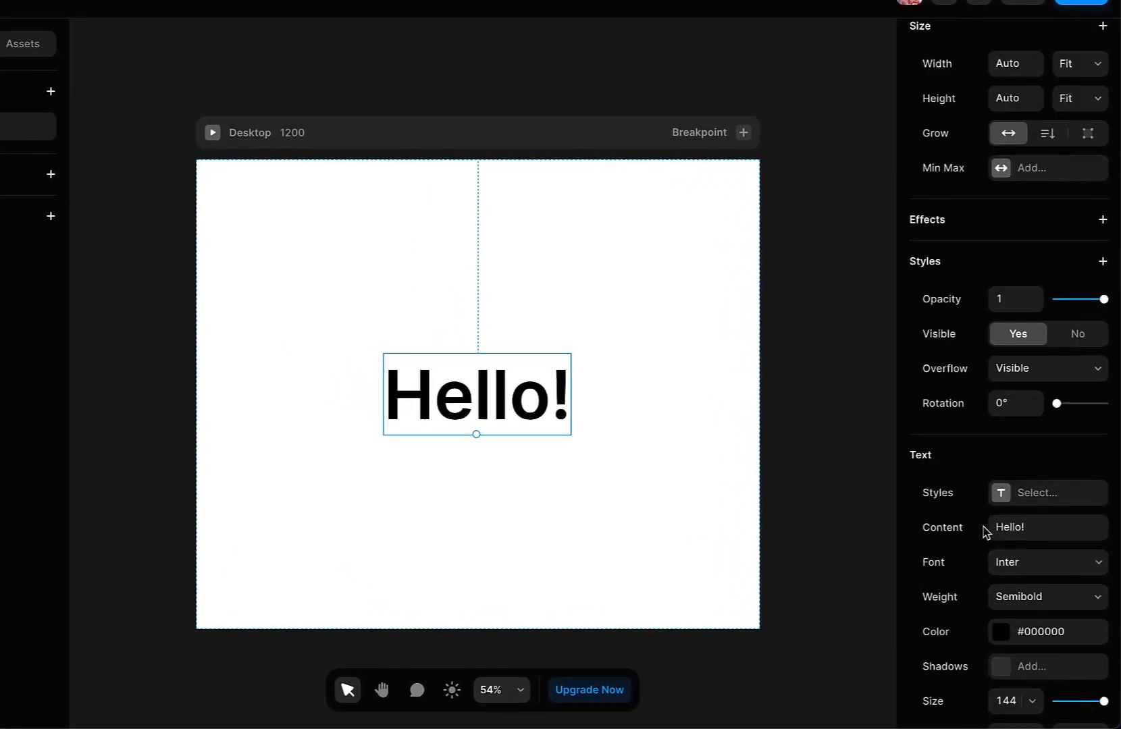
scroll("down", 3)
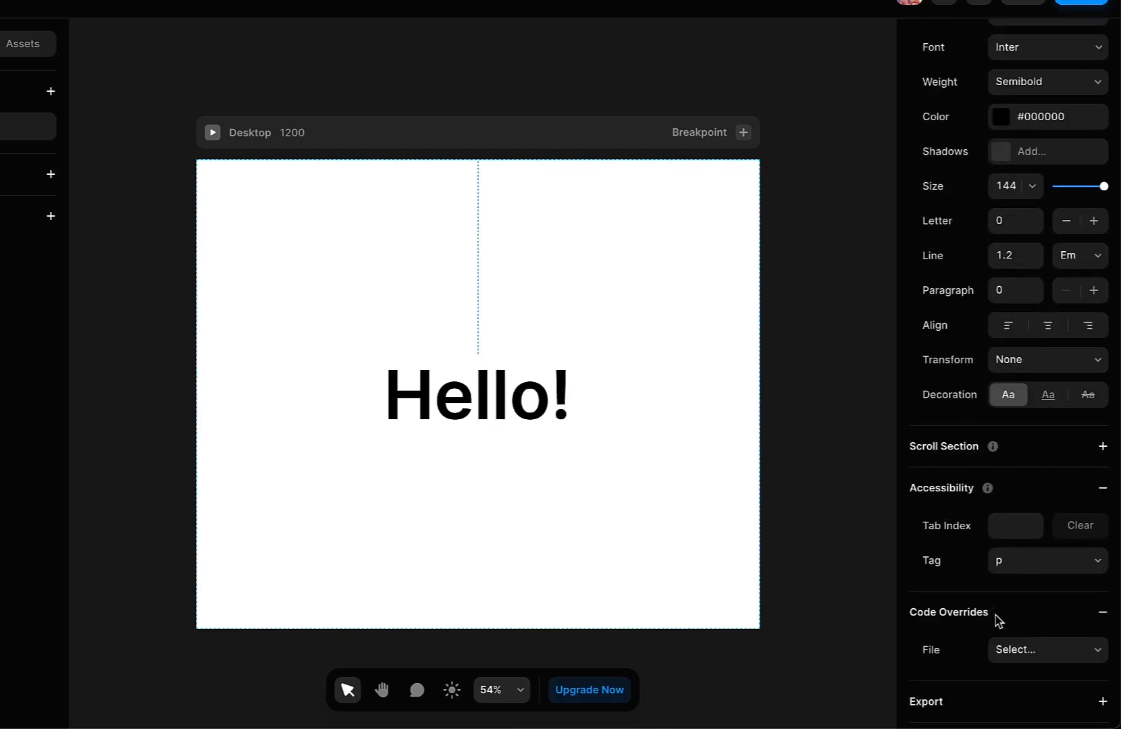
left_click(1046, 649)
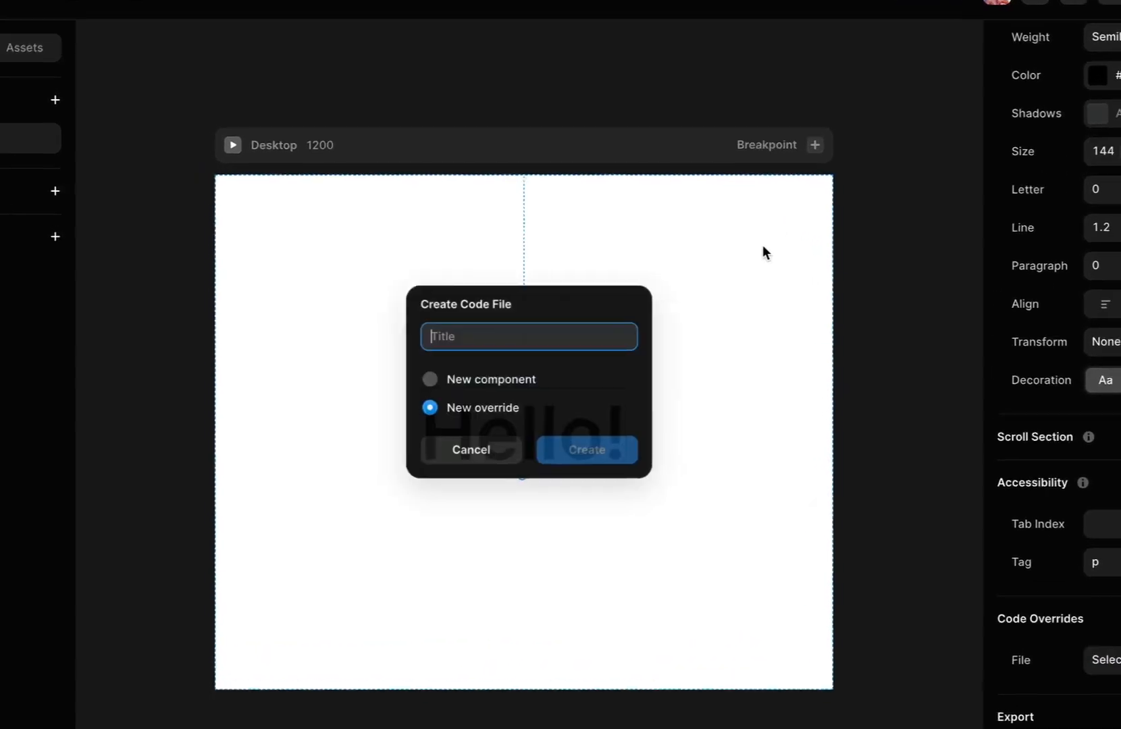
type("Strokes")
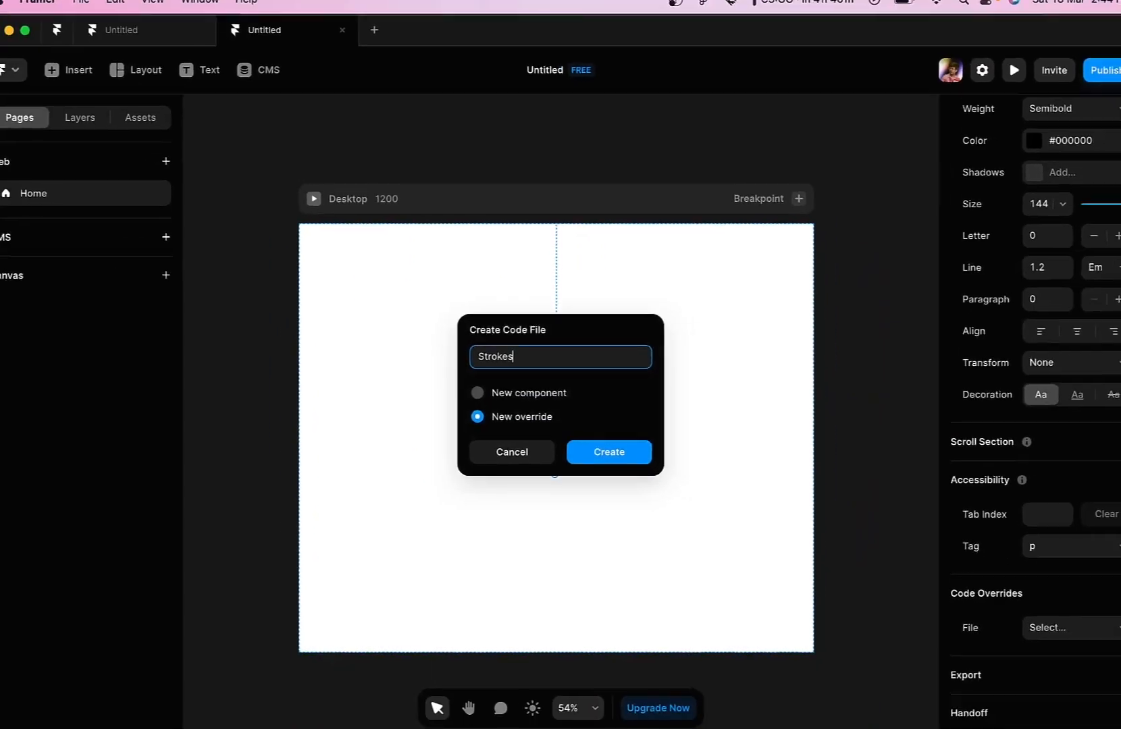
left_click(608, 452)
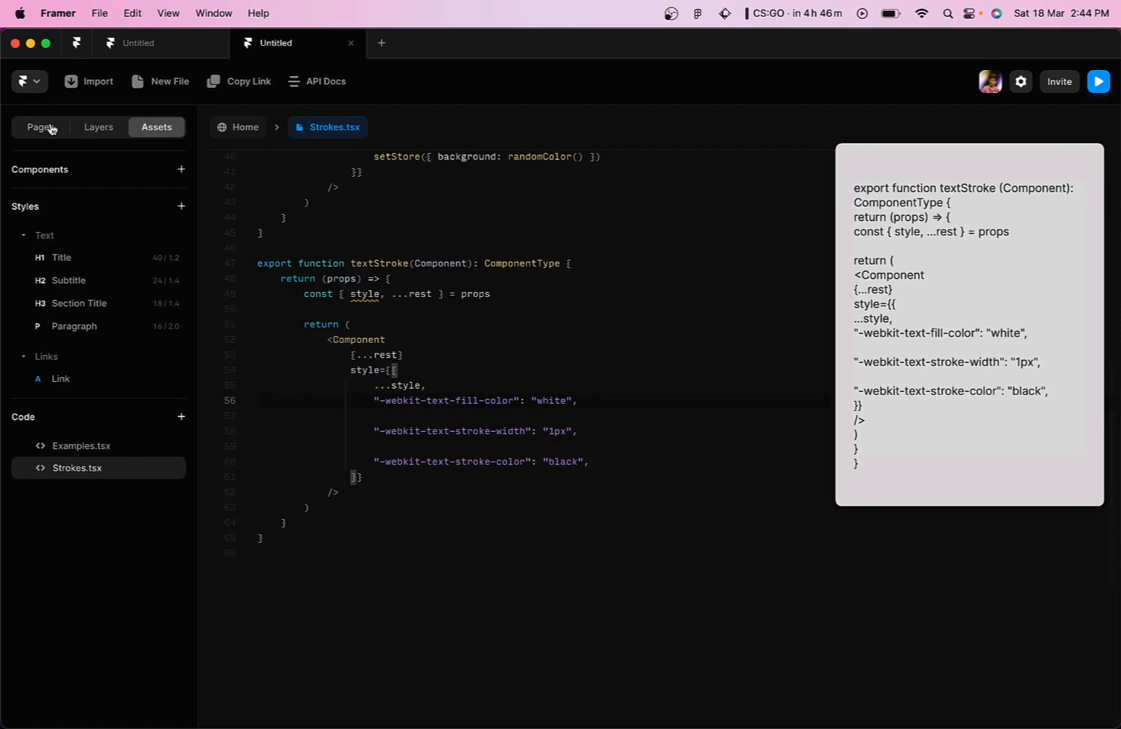
Step: Turn the Hello! text into a component named Strokes
left_click(40, 127)
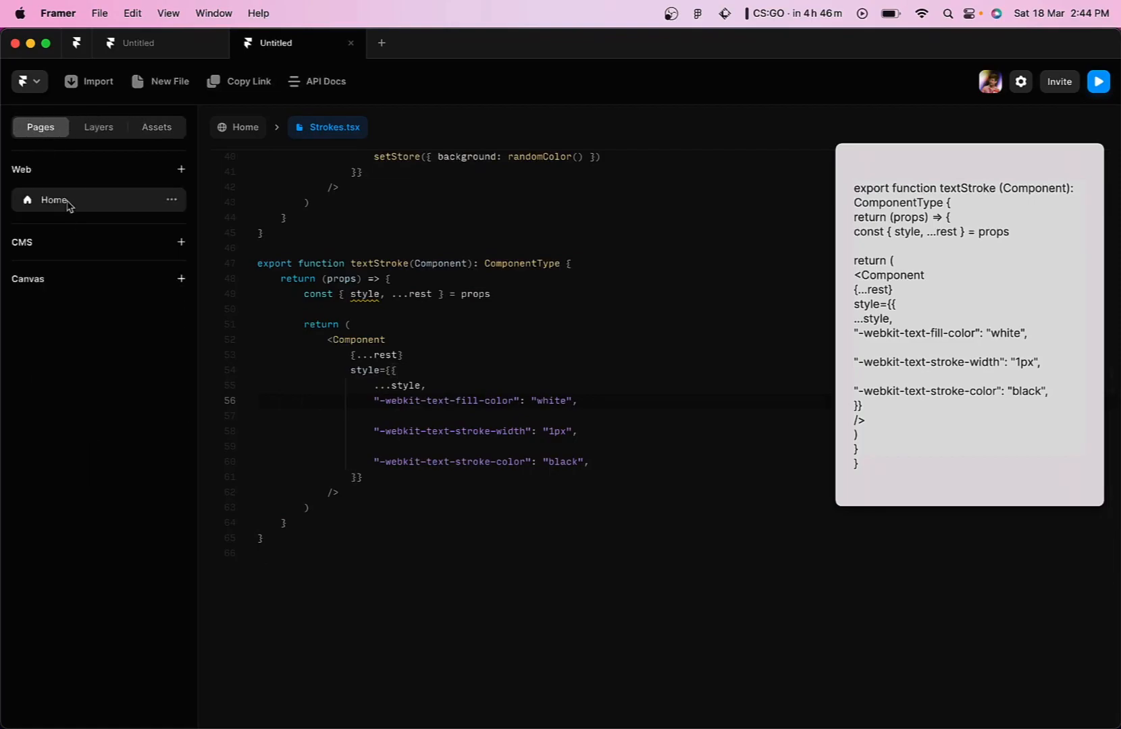
right_click(554, 371)
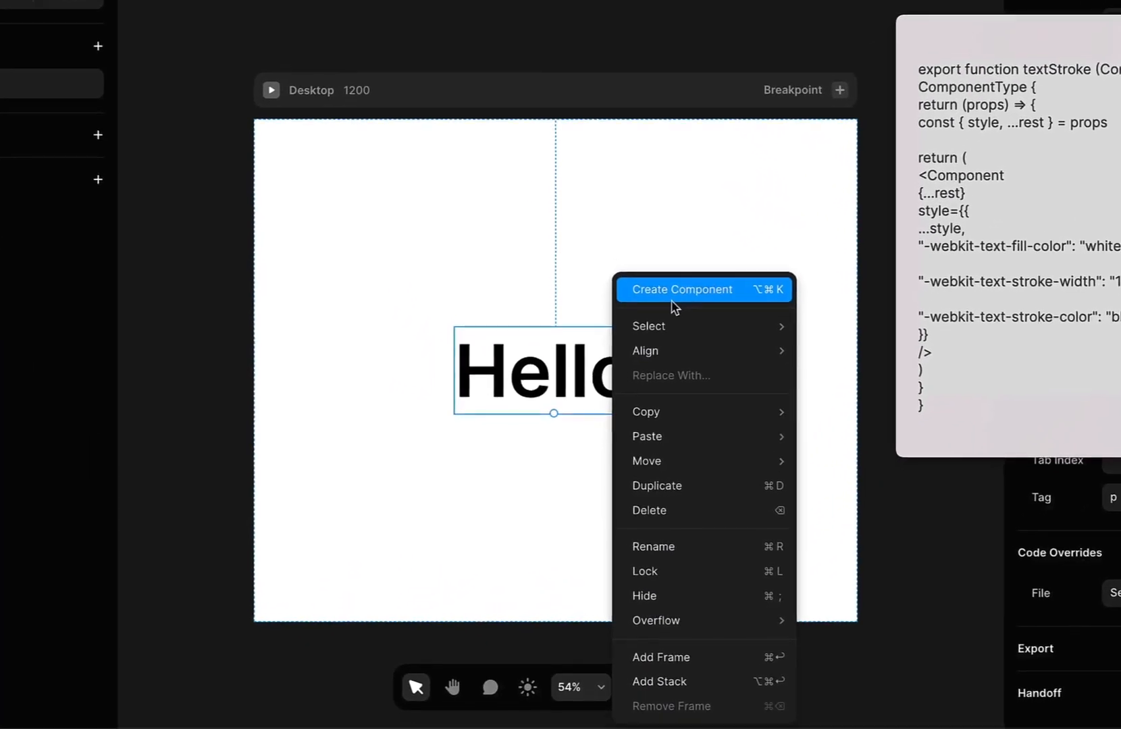
left_click(679, 289)
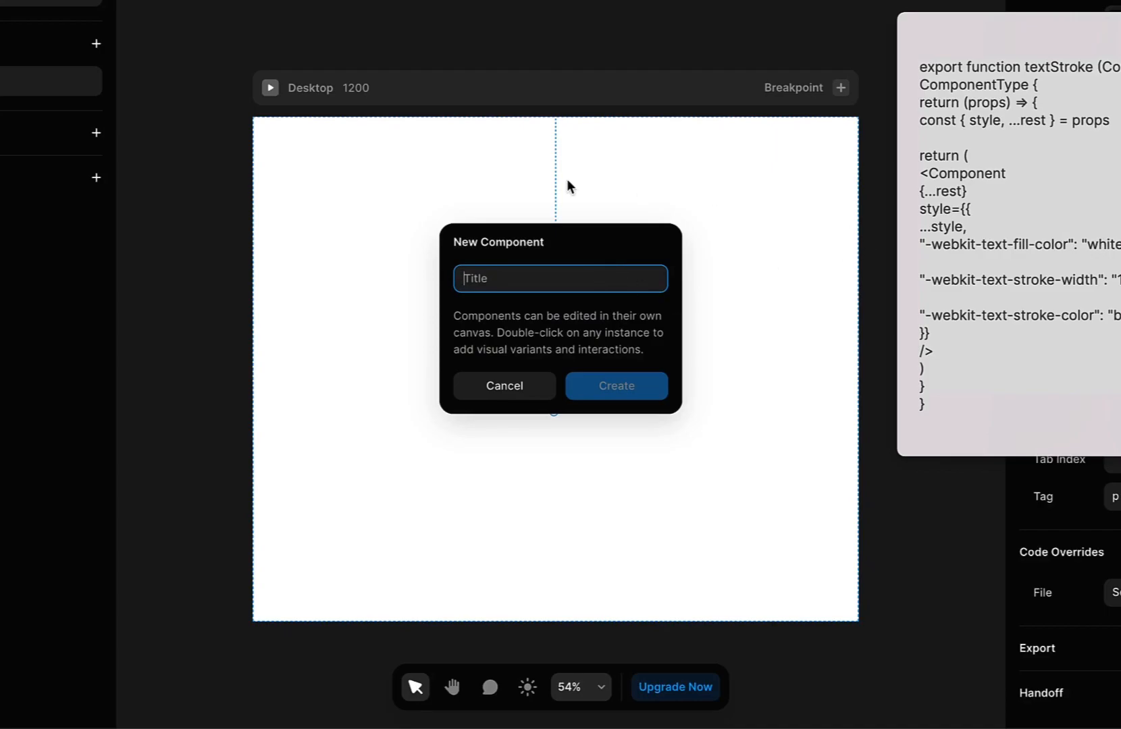
type("Strokes")
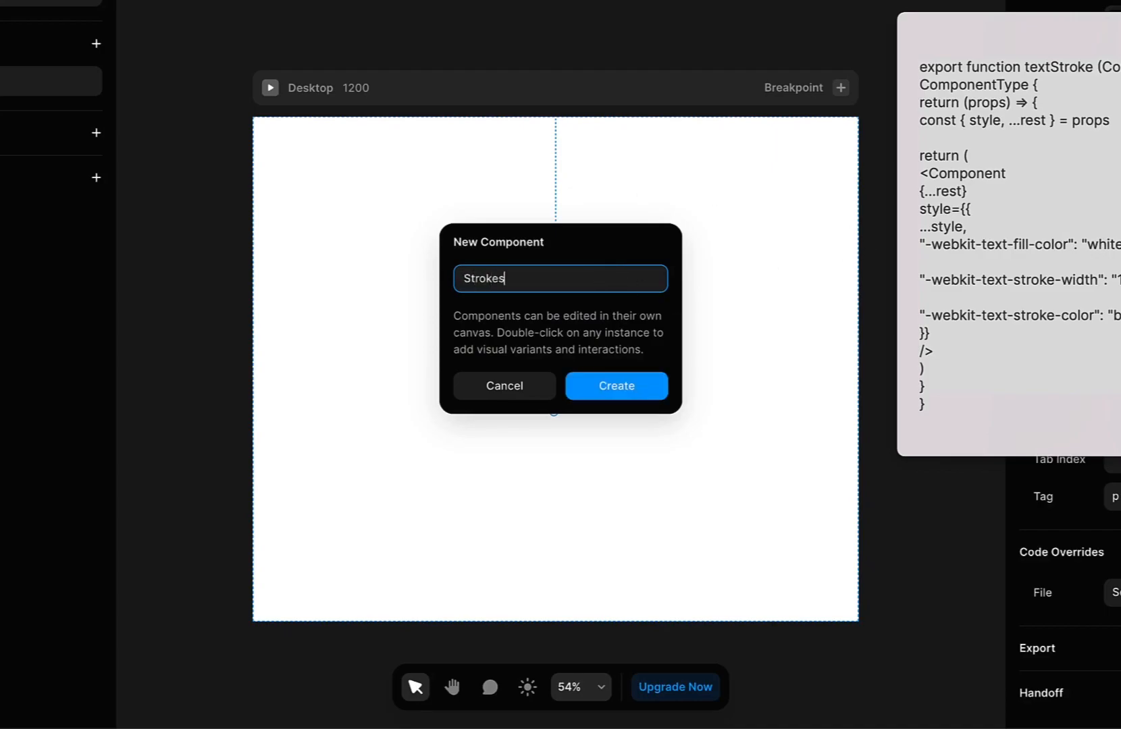
left_click(614, 386)
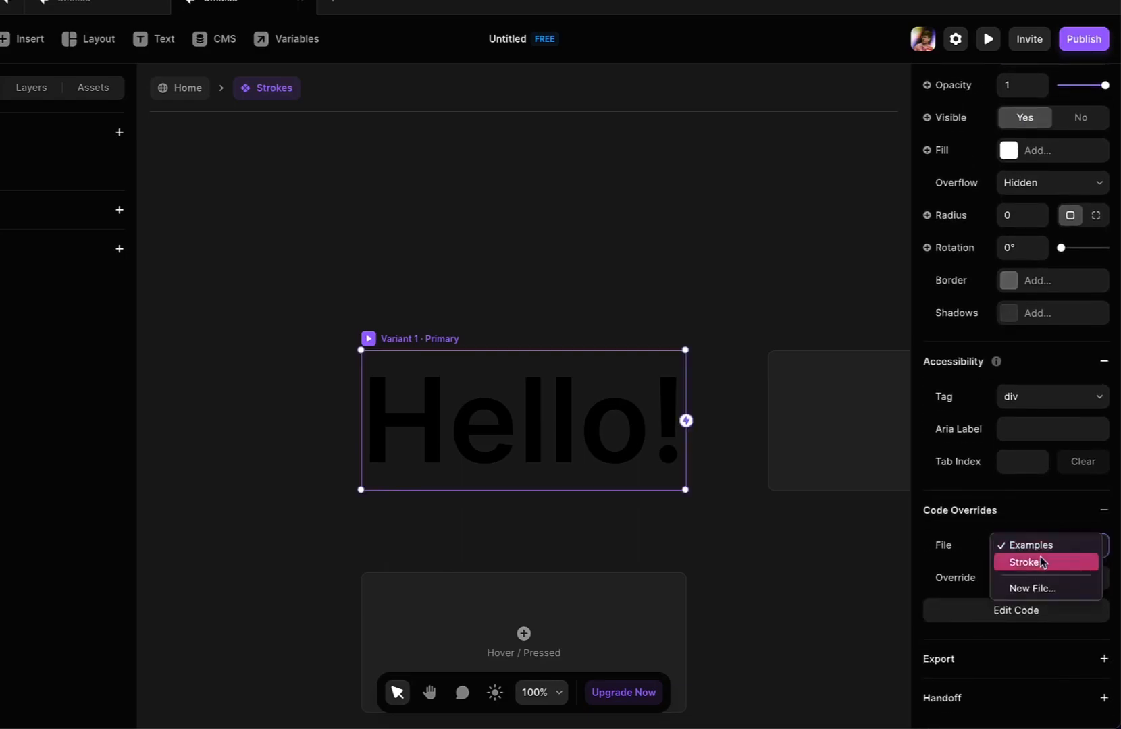
Step: Apply the textStroke override from the Strokes file to the component
left_click(1025, 562)
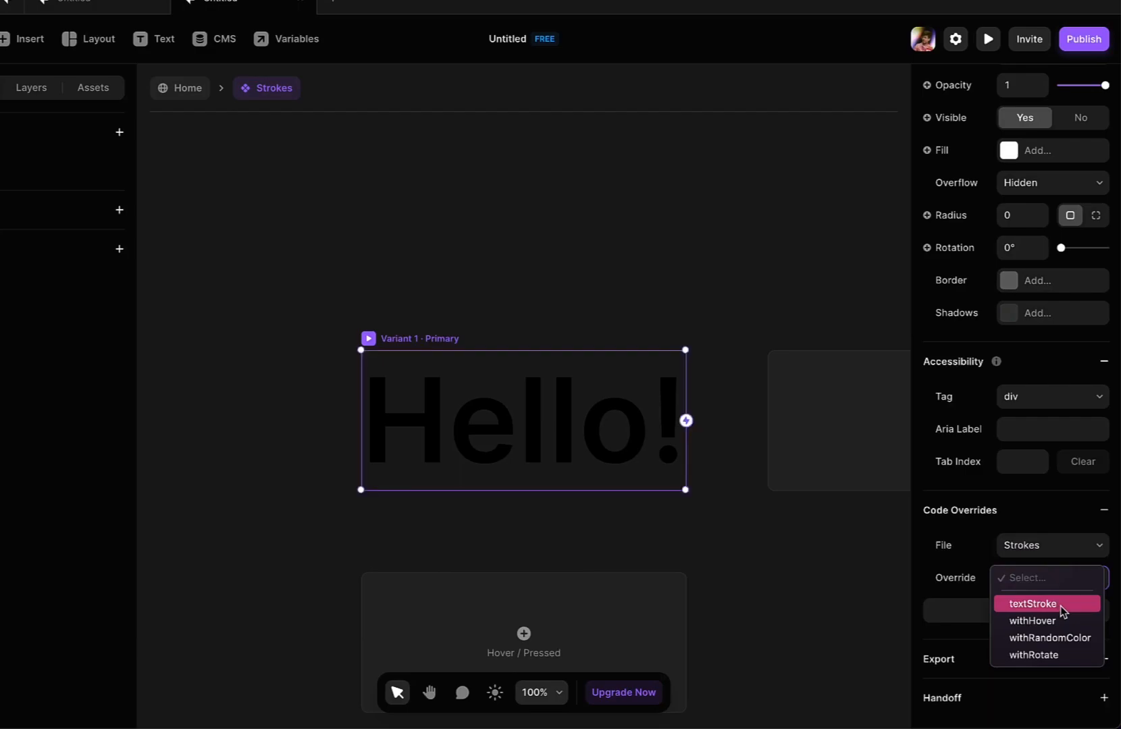
left_click(1035, 603)
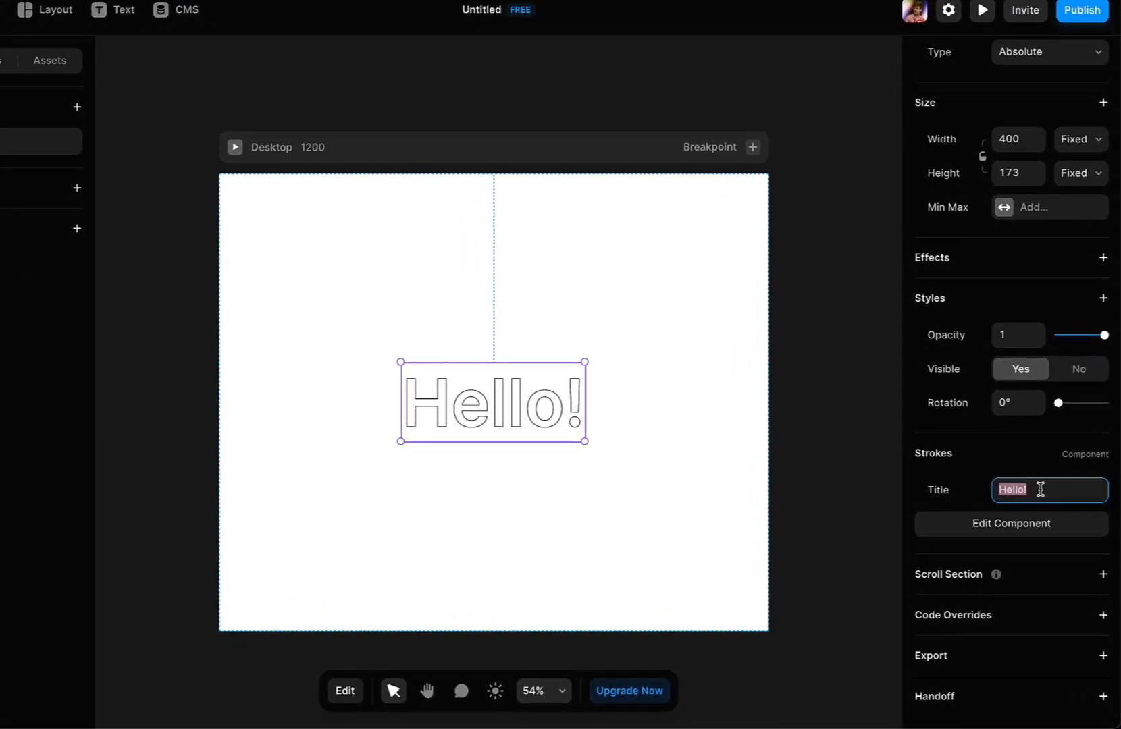
Step: Change the instance's Title to 'What's up' and widen the box so the full phrase shows
type("What's")
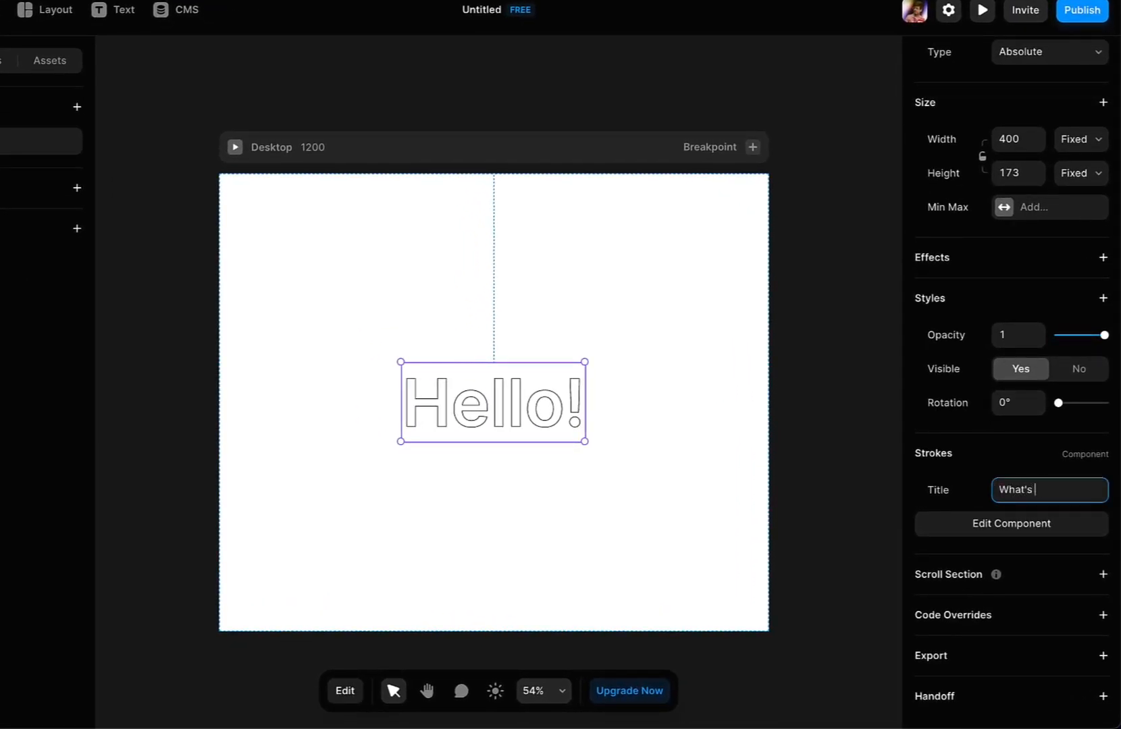
type("up")
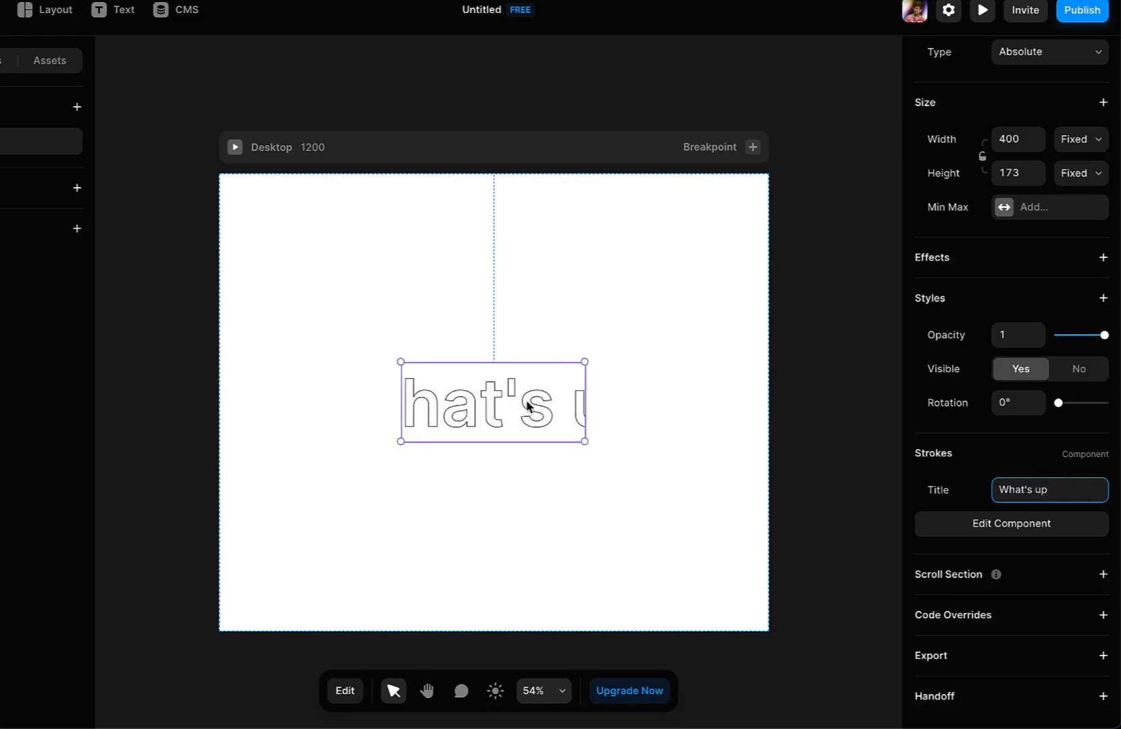
left_click_drag(586, 401, 725, 401)
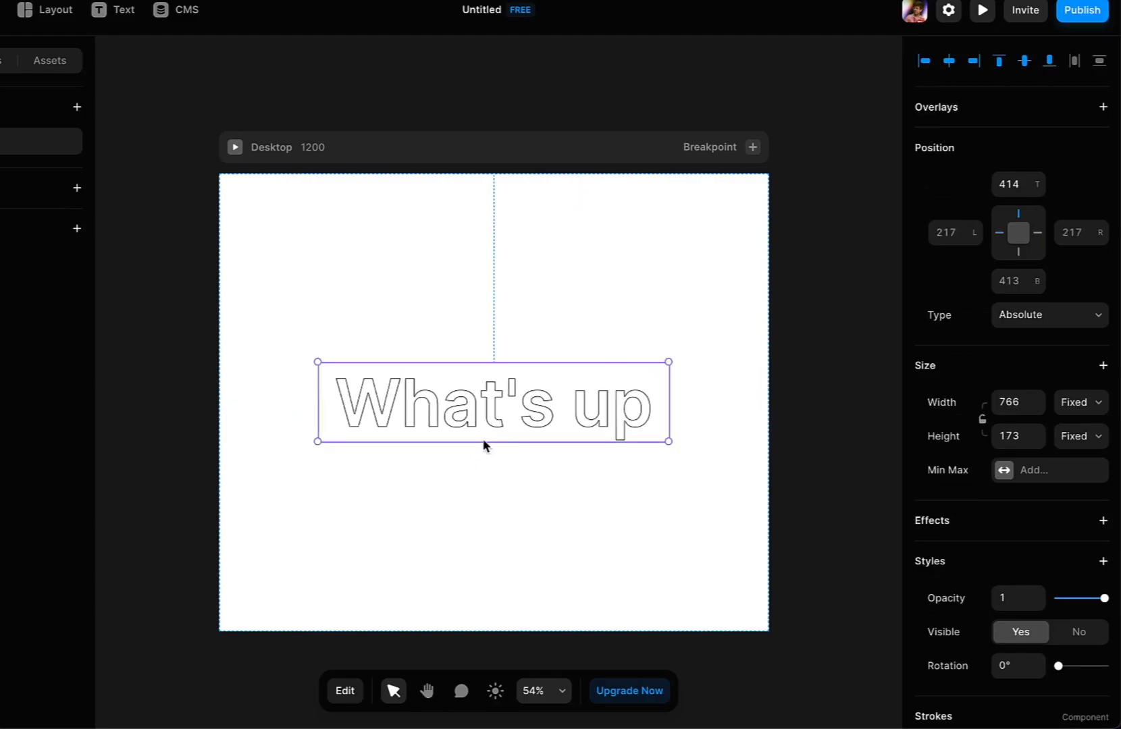
scroll("down", 3)
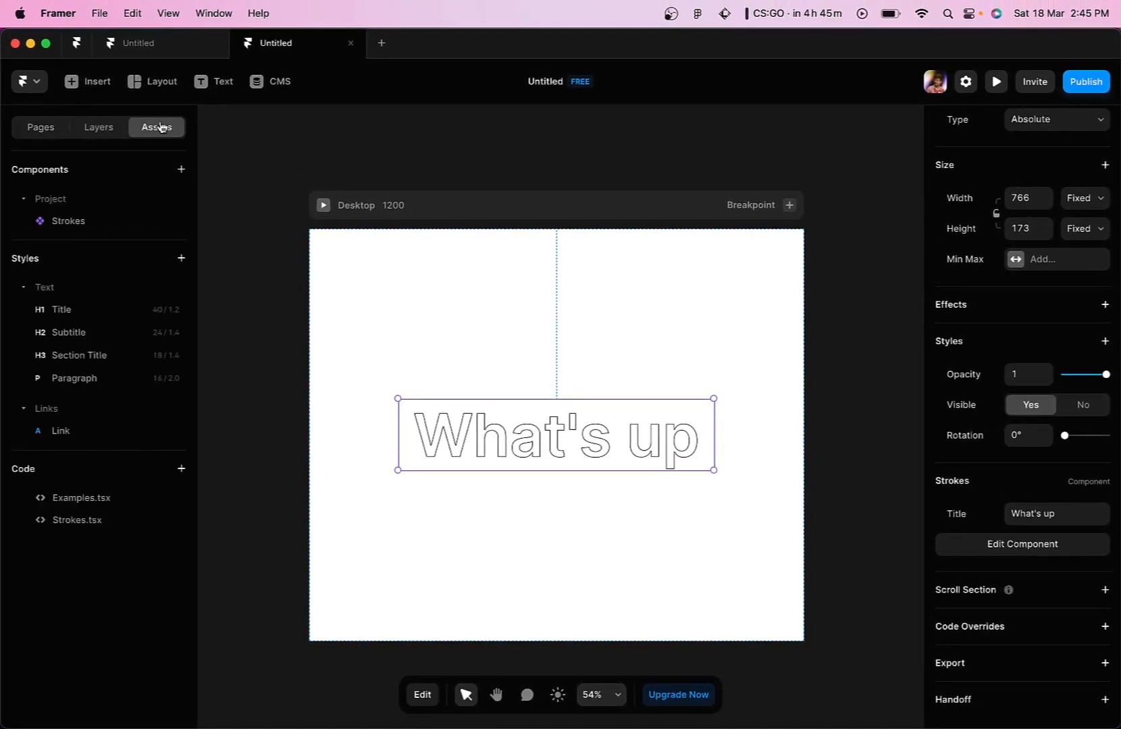
Step: Edit Strokes.tsx so the fill color is #9ad793 and the stroke width is 2px
left_click(76, 520)
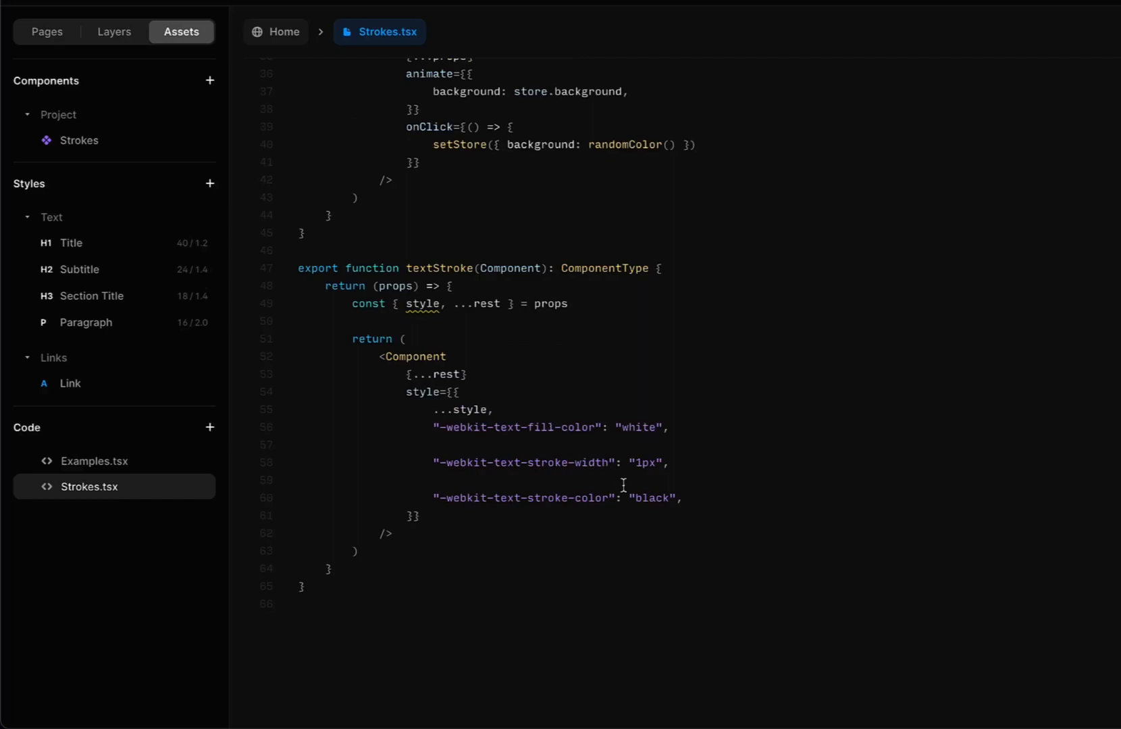
double_click(637, 428)
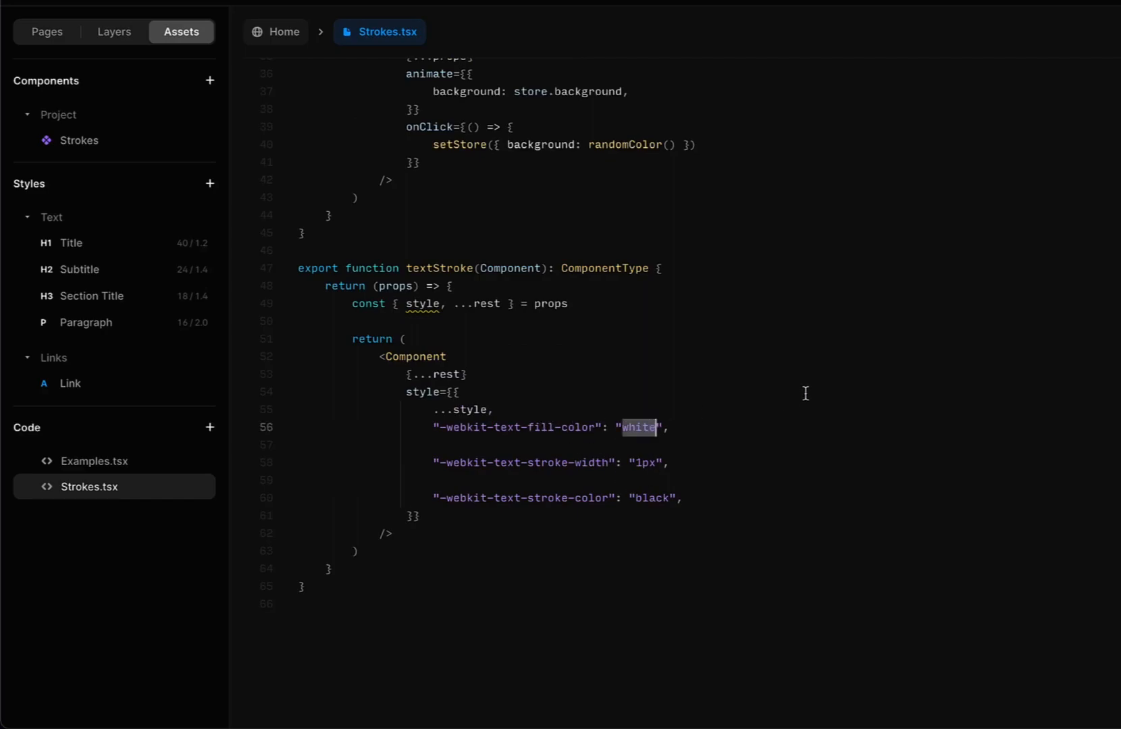
type("#")
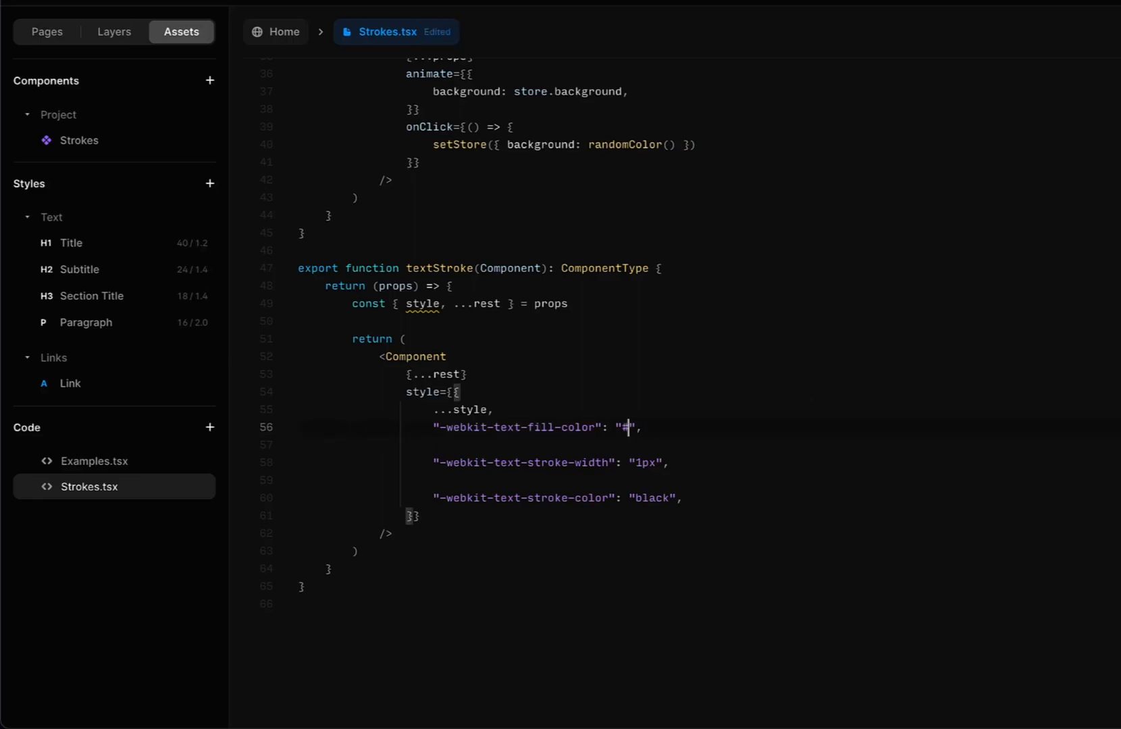
type("9ad793")
left_click(551, 462)
type("2")
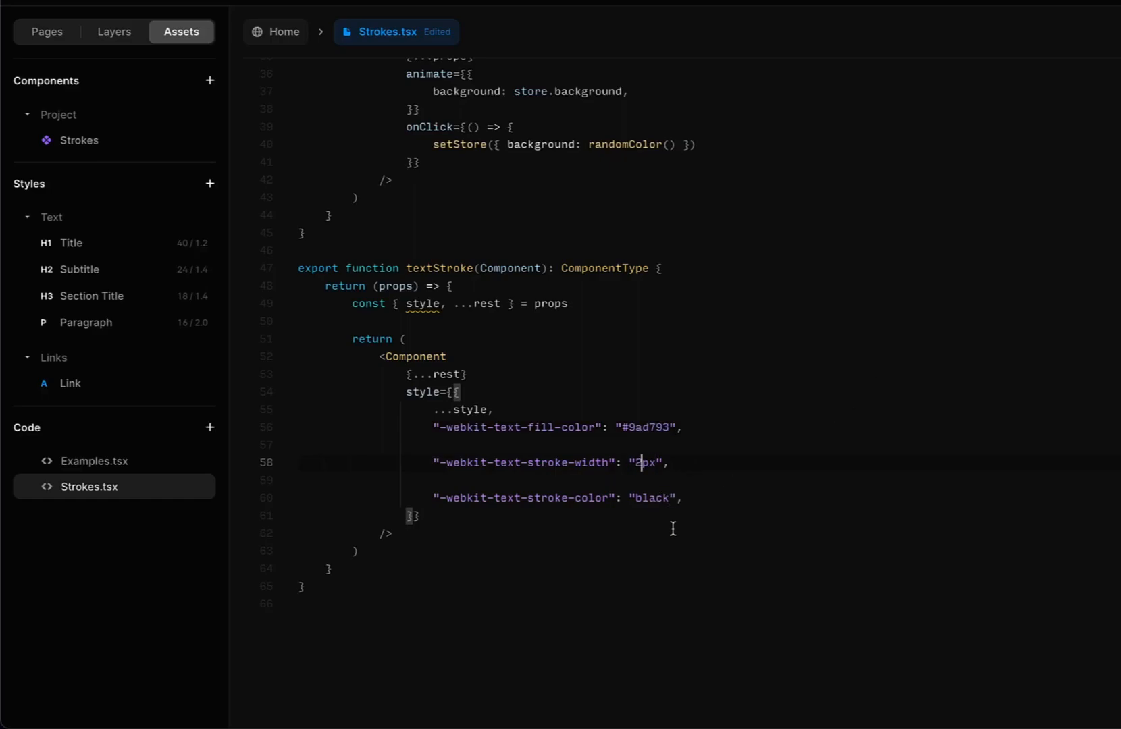
left_click(46, 31)
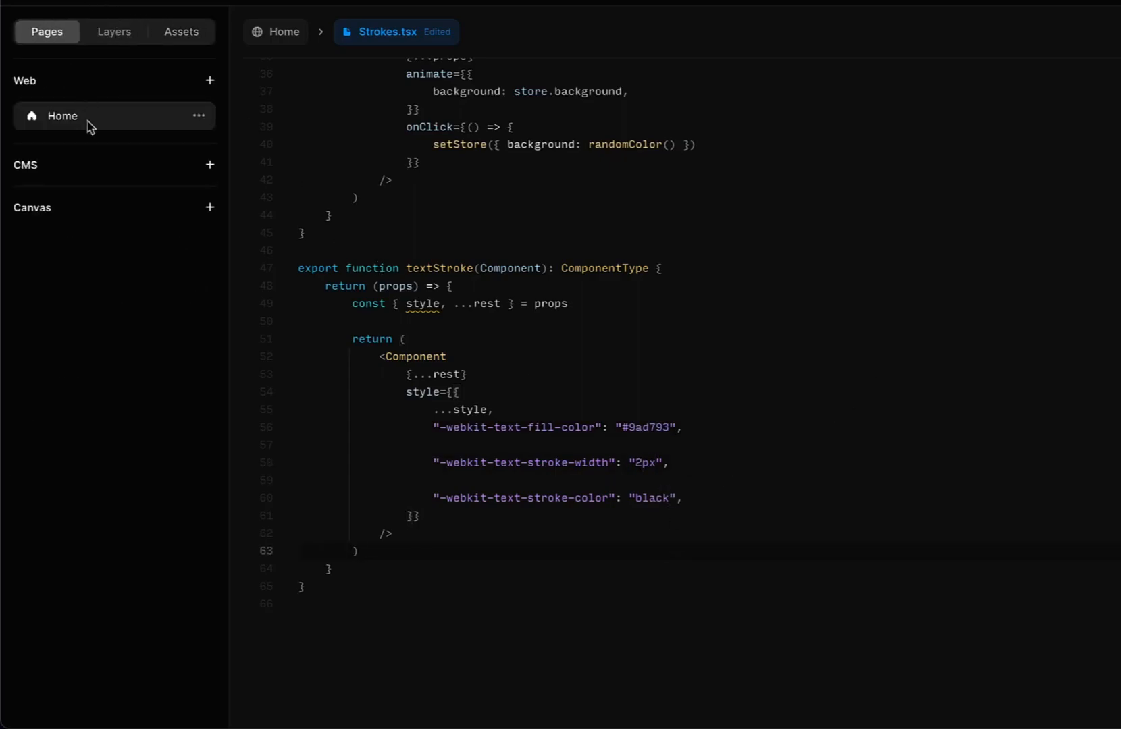